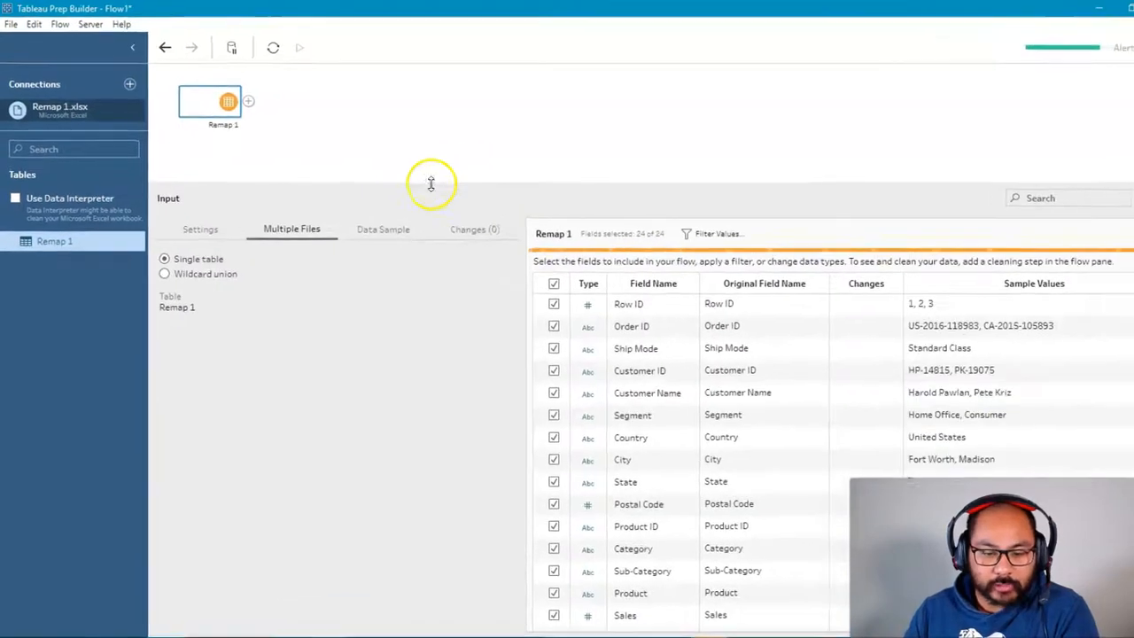
- Add a Clean step after Remap 1, followed by an Aggregate step grouped by Category
click(249, 101)
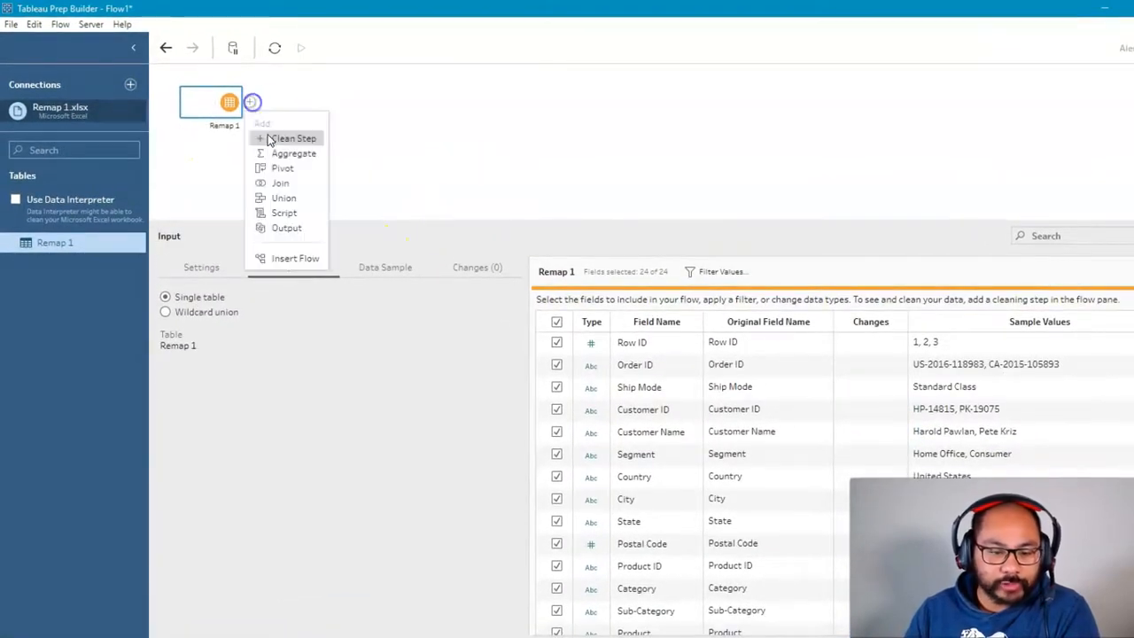
click(293, 138)
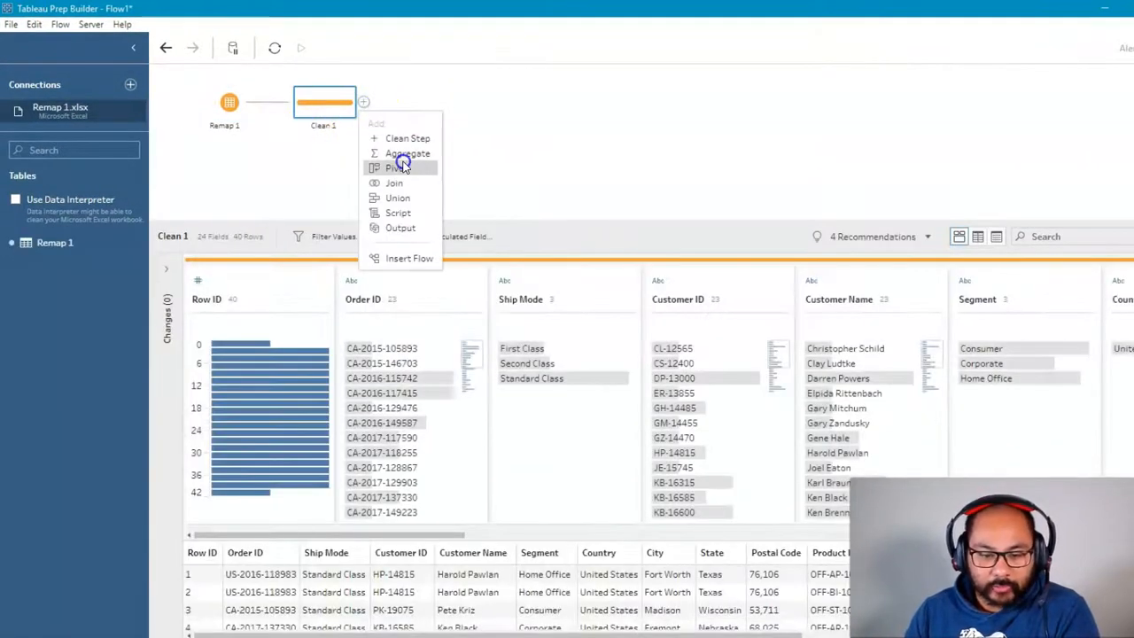
click(408, 153)
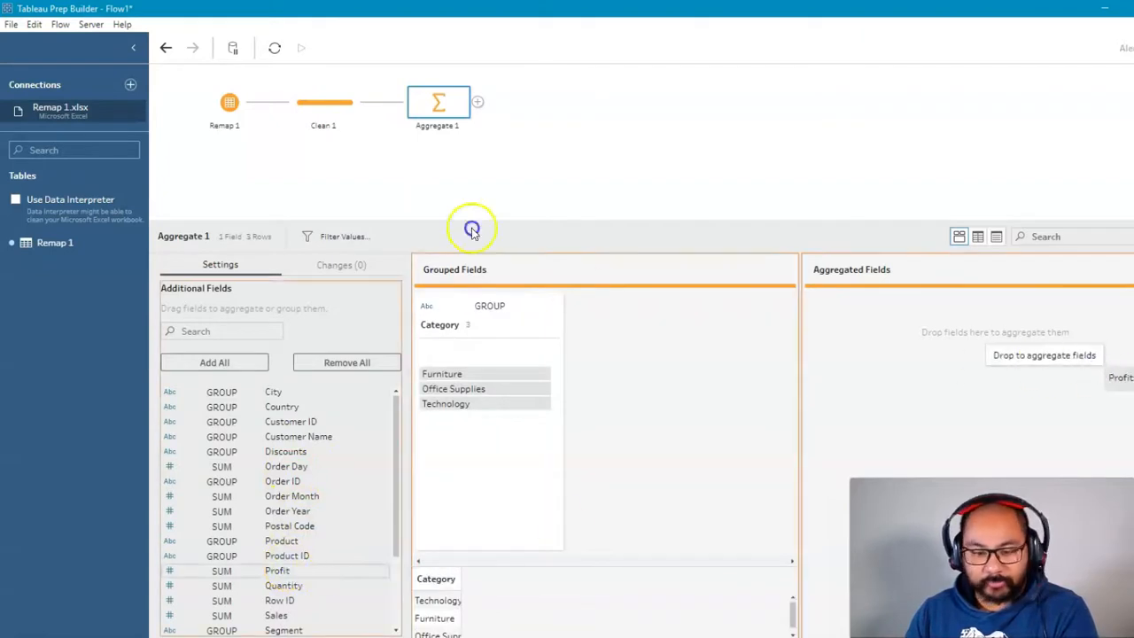
- Add an Output step after Aggregate 1 to save the summed Profit by Category
click(478, 102)
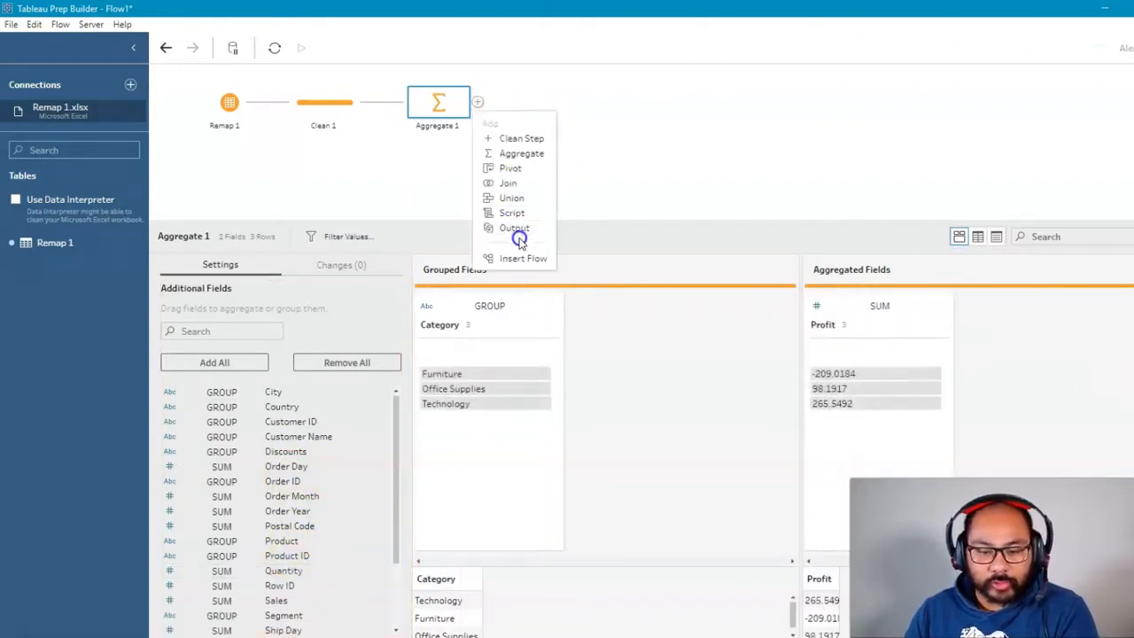
click(514, 228)
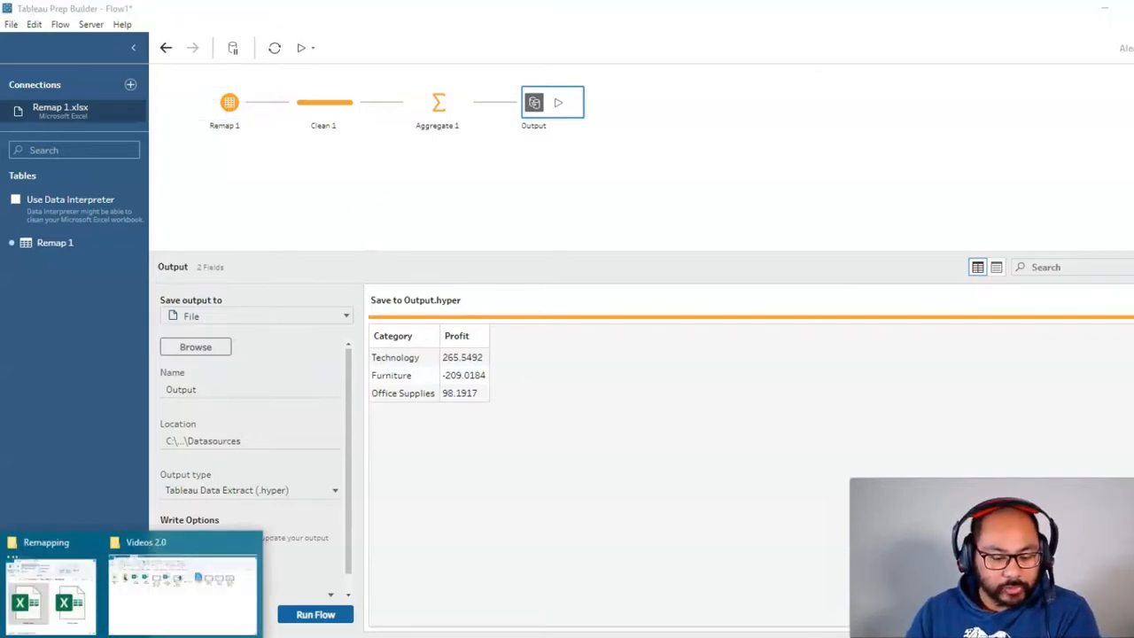
- Add the Remap 2.xlsx Excel connection, placing its Remap 2 table on the canvas
click(46, 541)
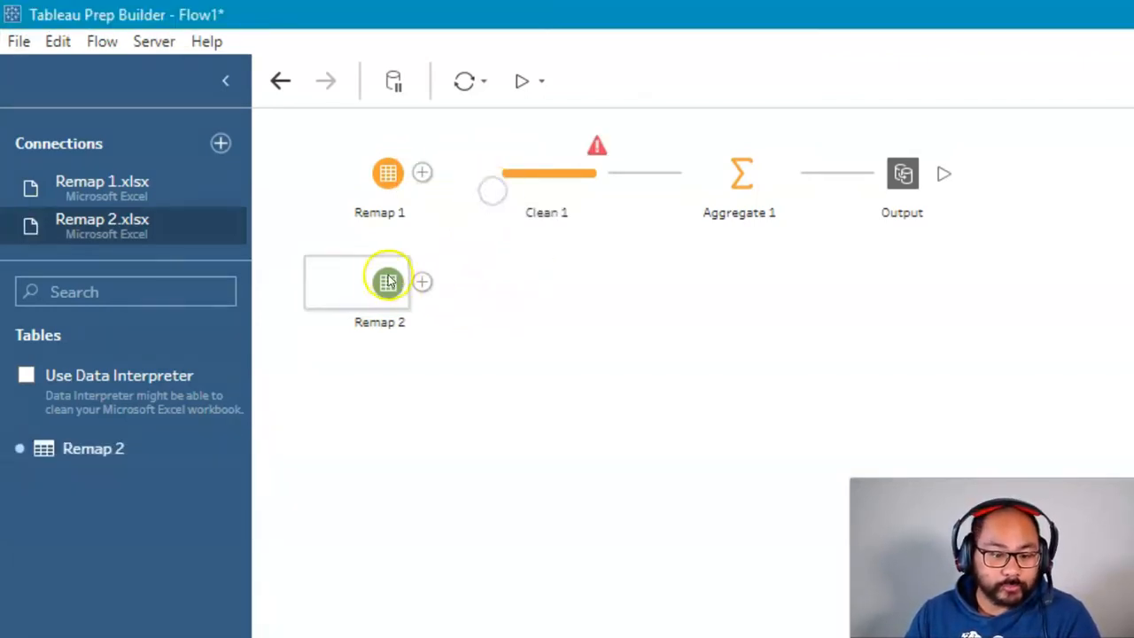
- Drop Remap 2 onto Clean 1's Replace target so it supersedes Remap 1
click(387, 281)
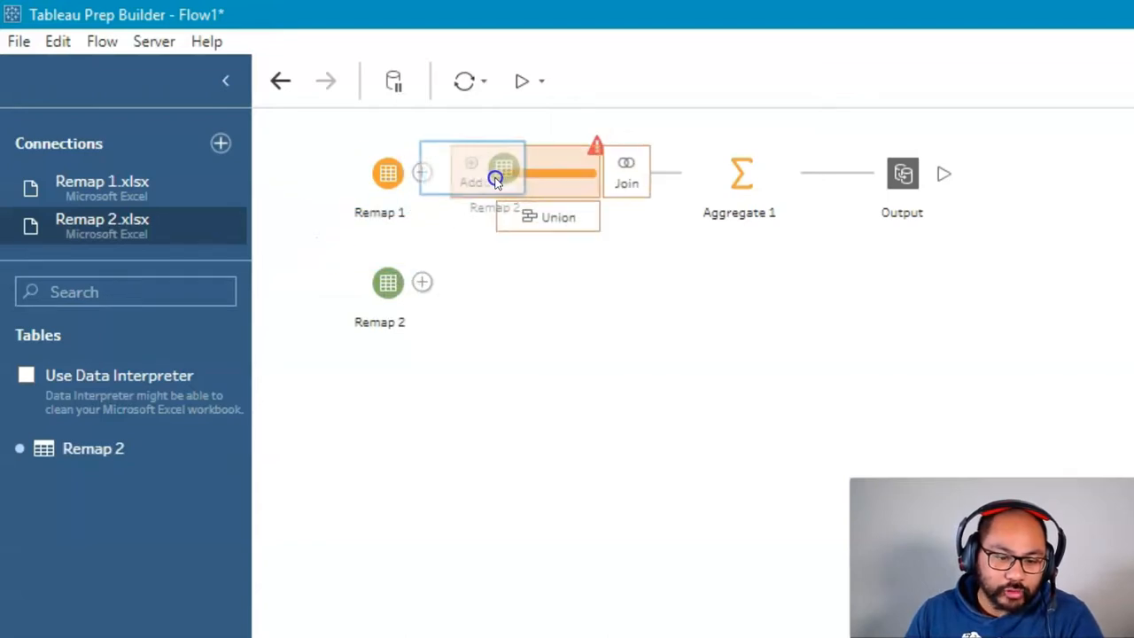
drag(503, 170, 553, 171)
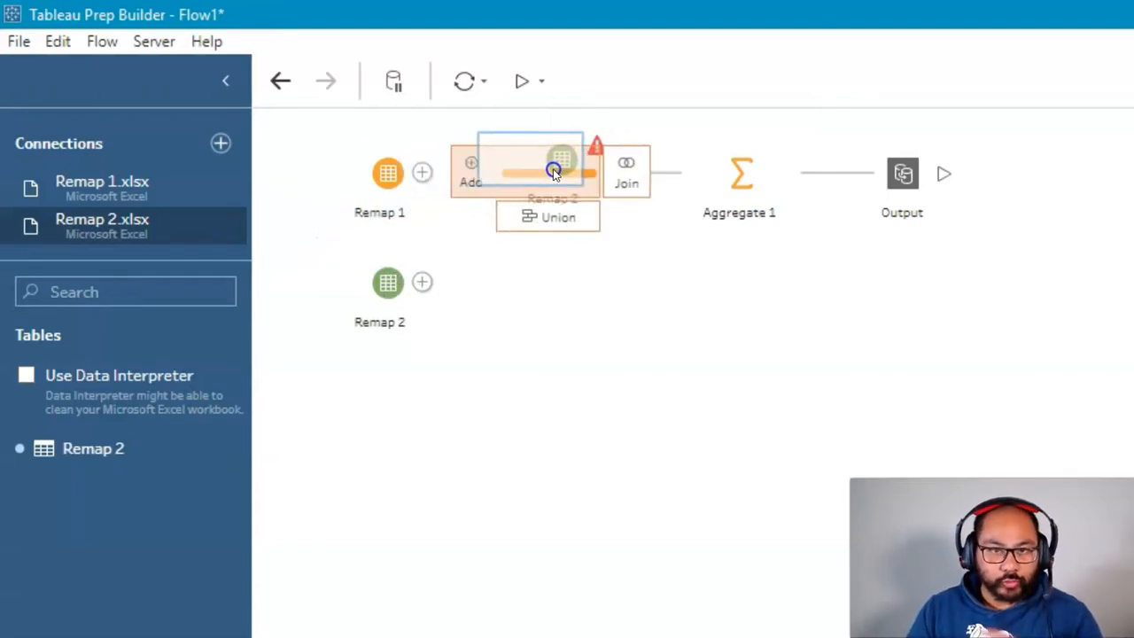
drag(557, 164, 479, 173)
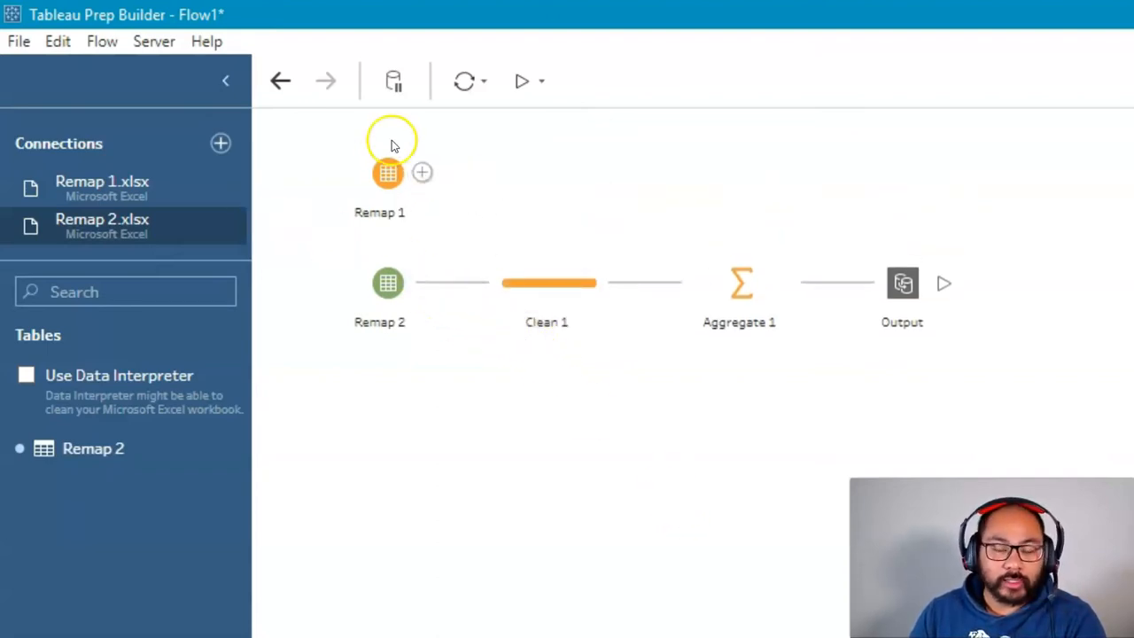
click(422, 173)
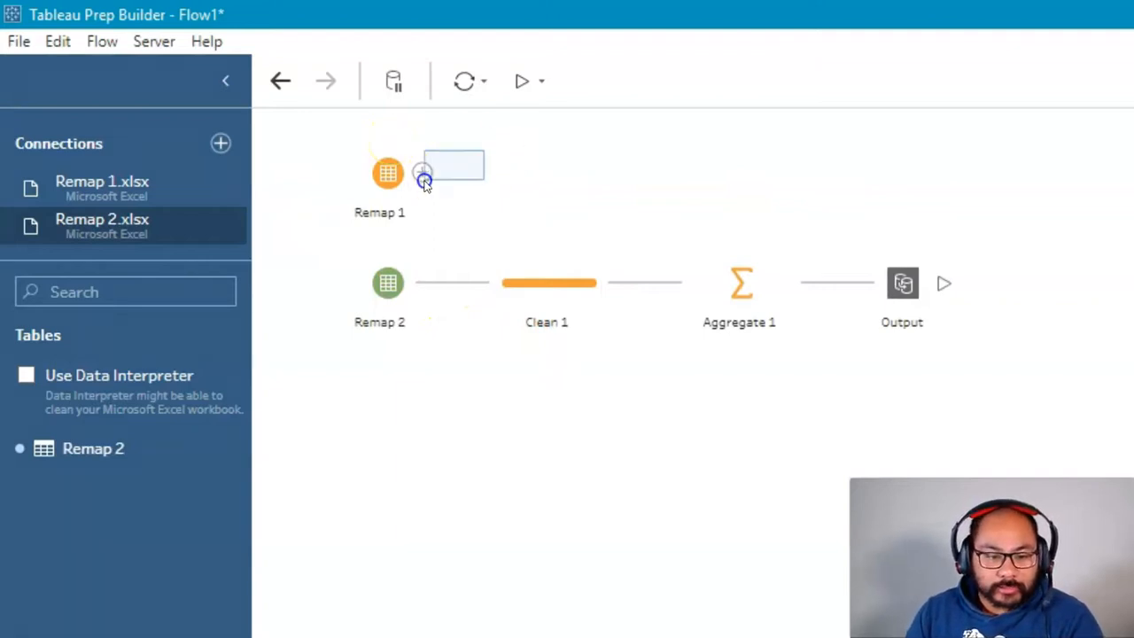